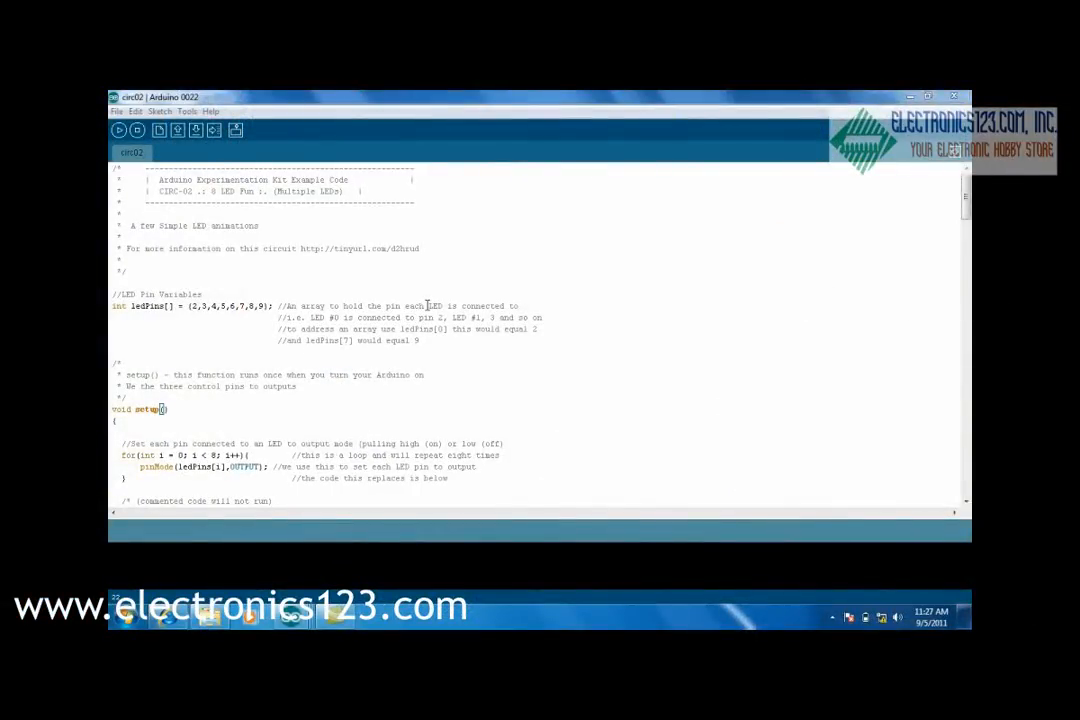
pyautogui.moveTo(197, 311)
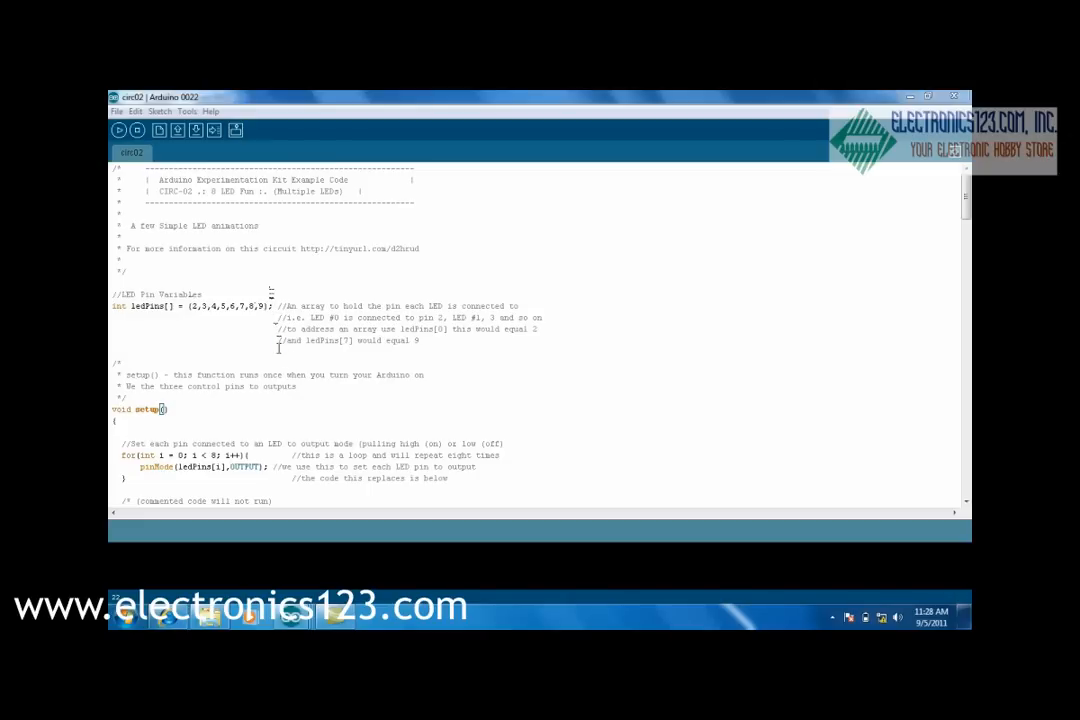
pyautogui.moveTo(912, 390)
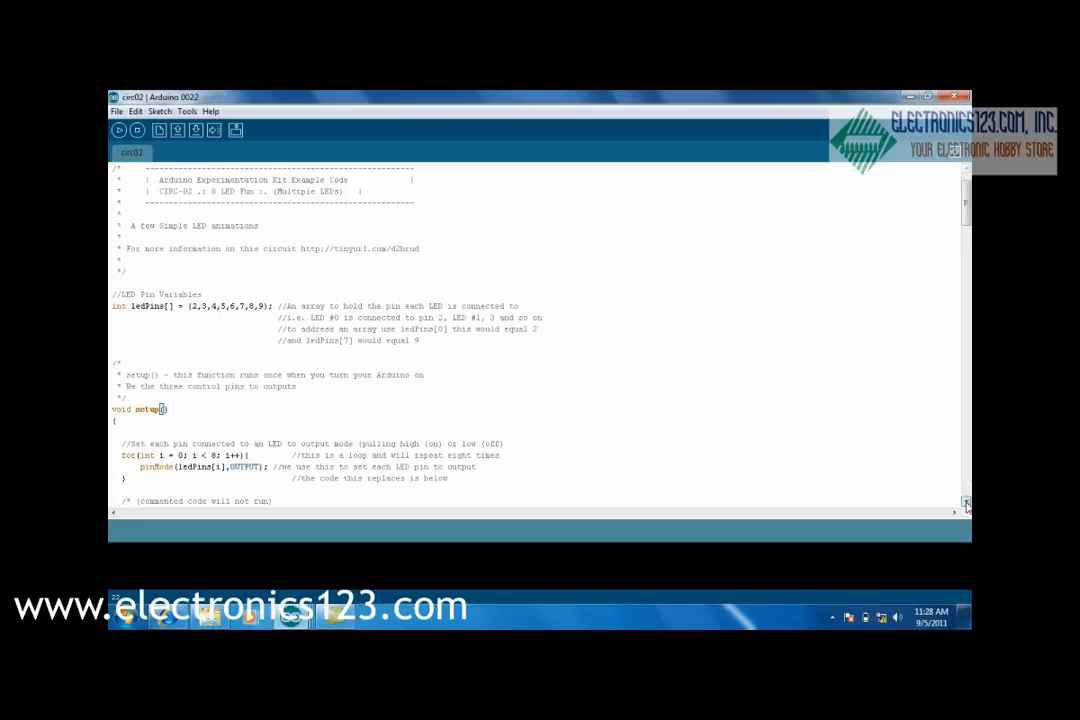
# Scroll the circ02 sketch to show setup() with its commented pinMode lines for the eight LEDs
pyautogui.scroll(-3)
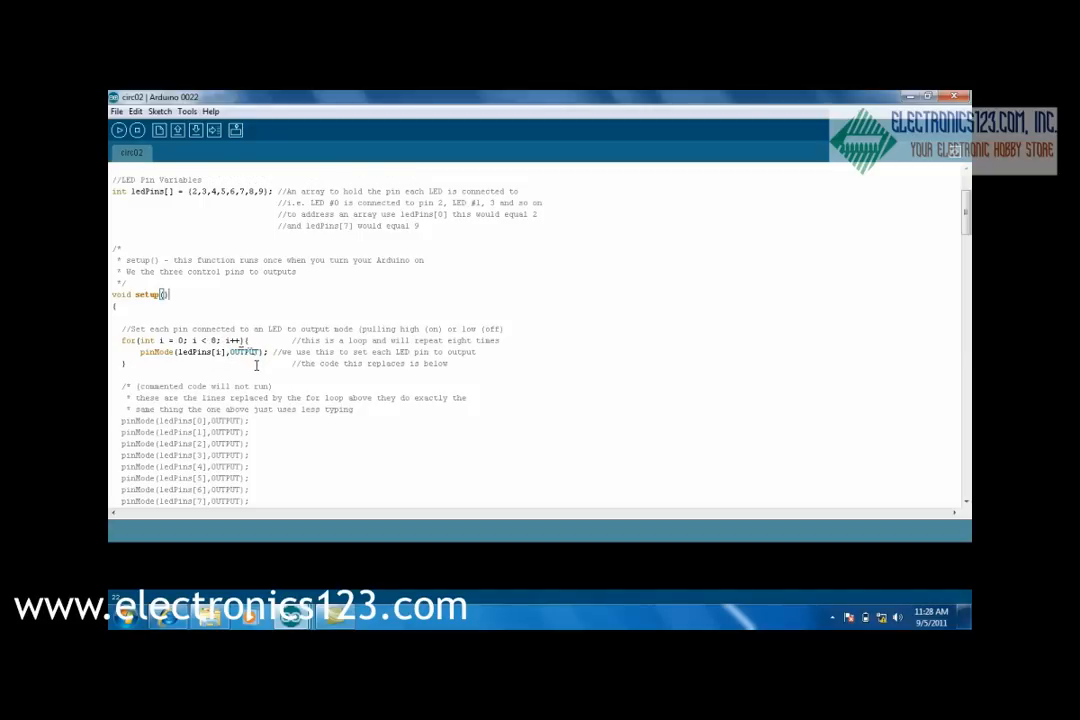
# Scroll down to void loop() and the oneAfterAnotherNoLoop comment block
pyautogui.scroll(-3)
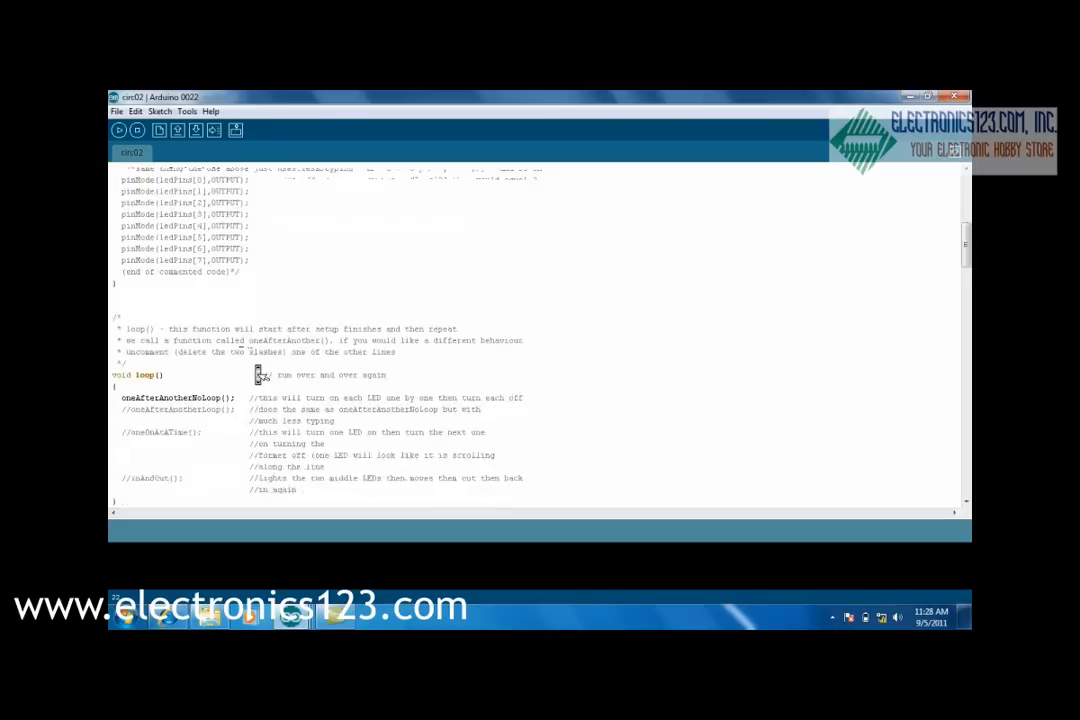
pyautogui.scroll(-3)
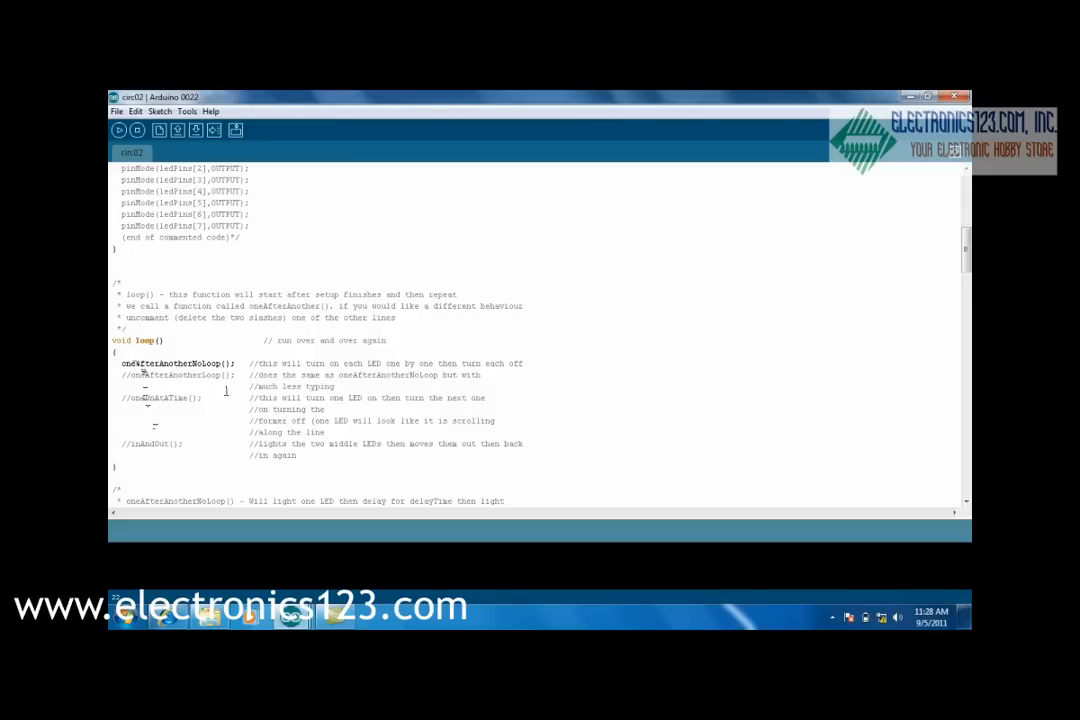
pyautogui.scroll(-3)
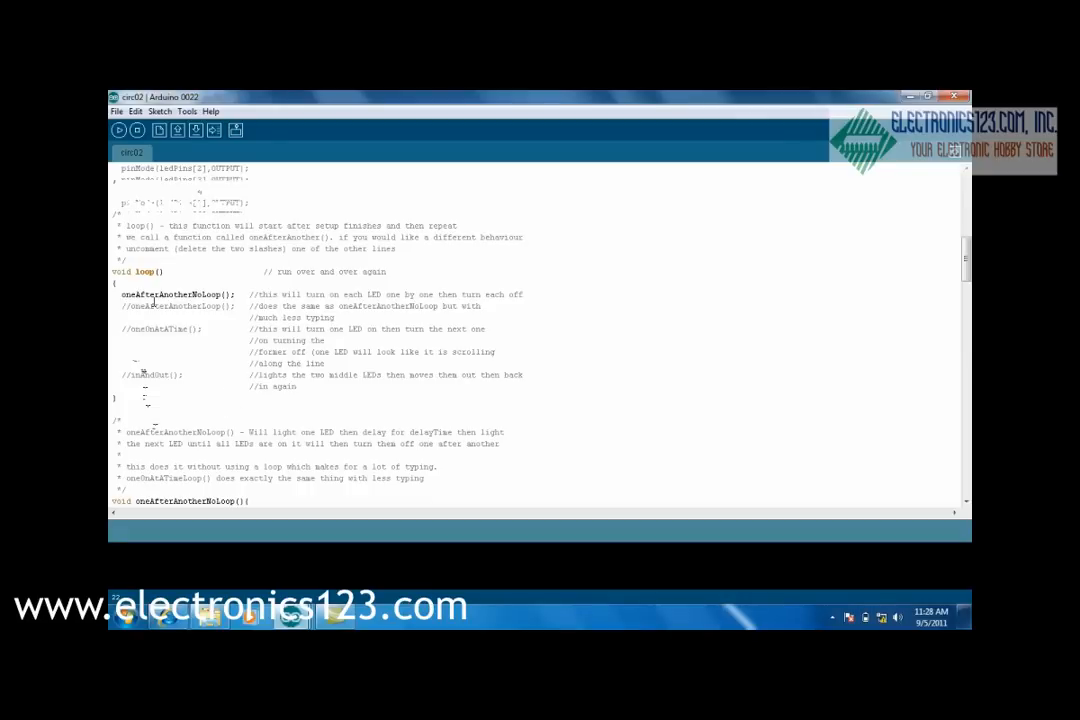
pyautogui.scroll(-3)
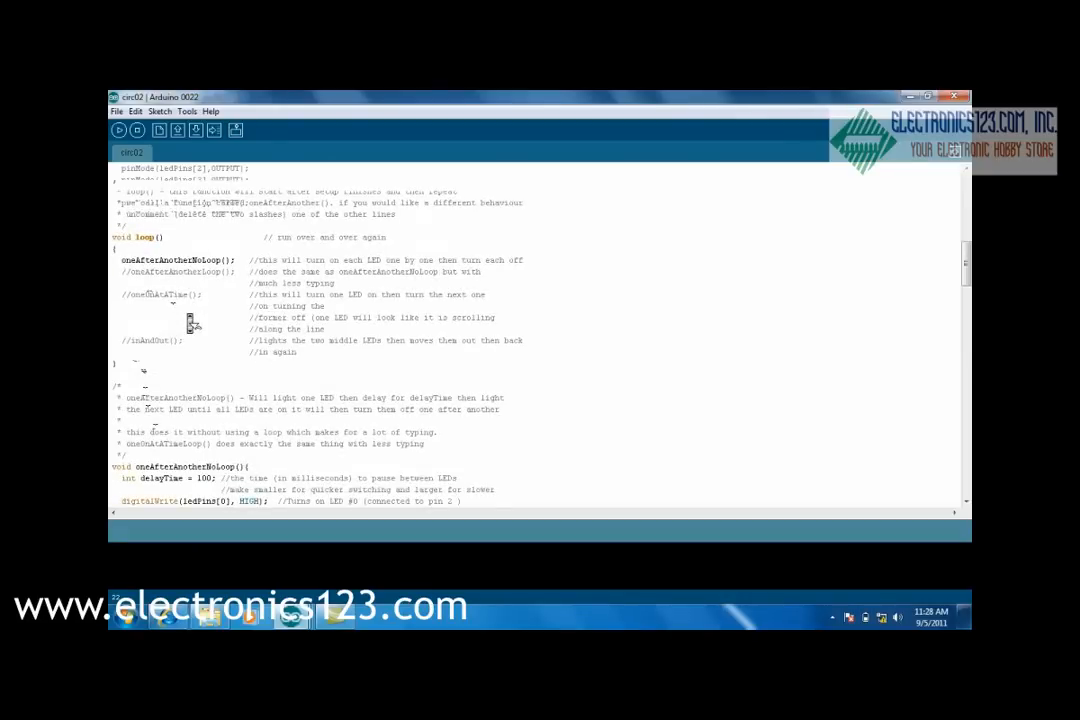
# Dismiss the Windows colour scheme prompt and show oneAfterAnotherNoLoop's digitalWrite HIGH lines
pyautogui.scroll(-3)
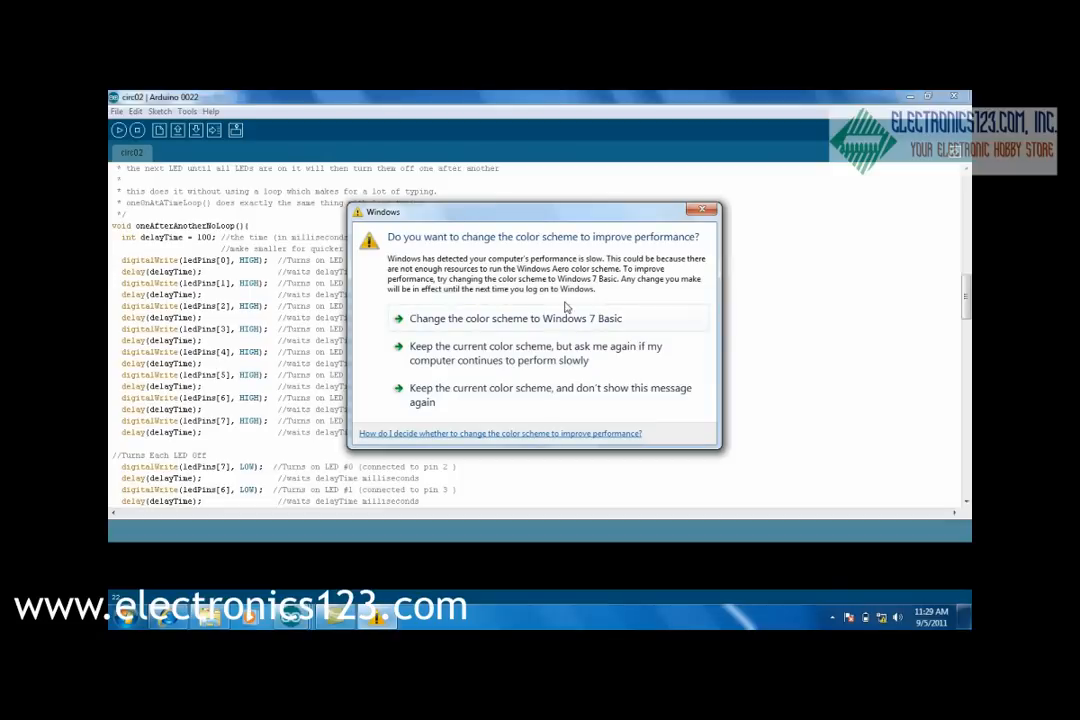
pyautogui.click(707, 209)
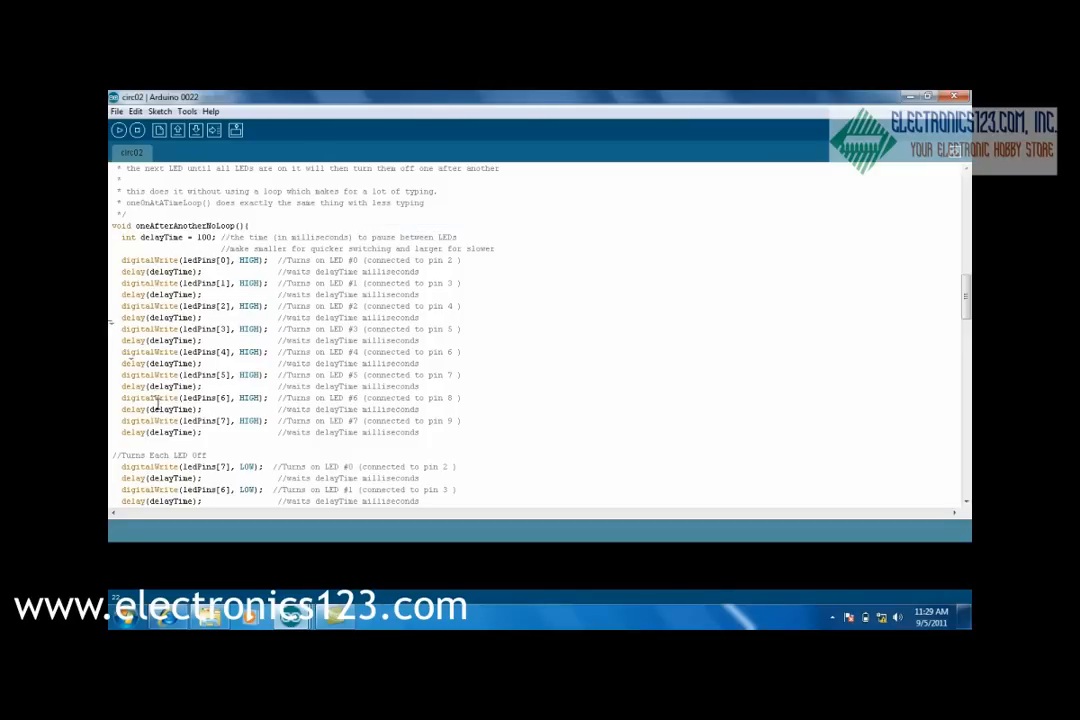
# Scroll past the LED-off block to the start of oneAfterAnotherLoop() and its for loop
pyautogui.scroll(-3)
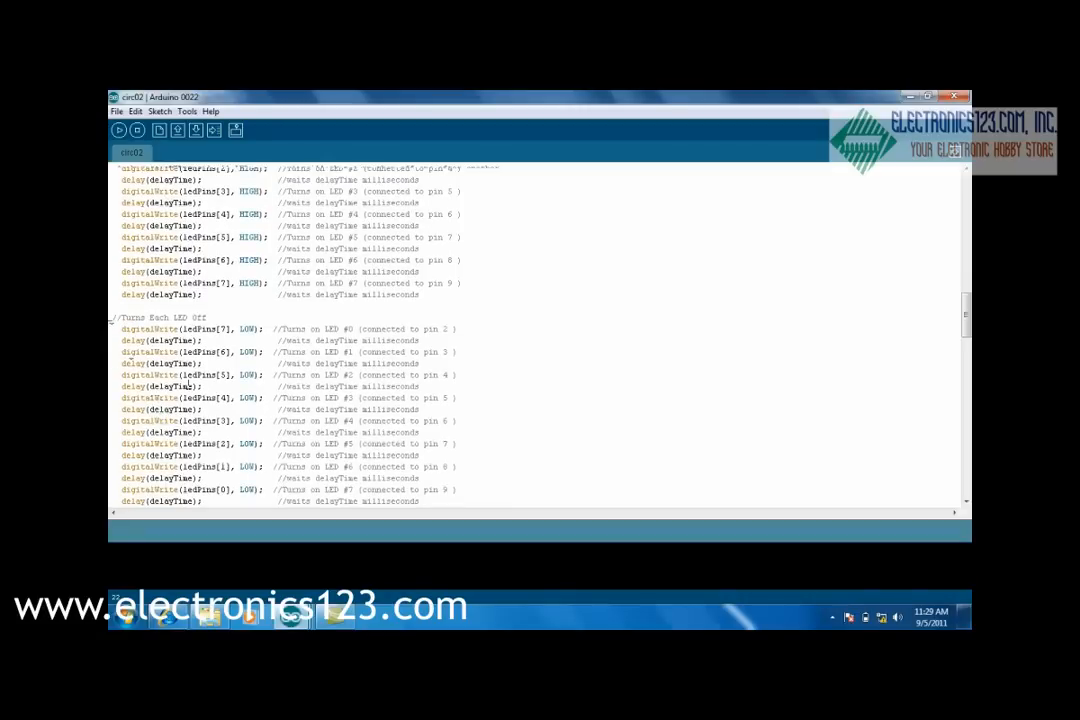
pyautogui.scroll(-3)
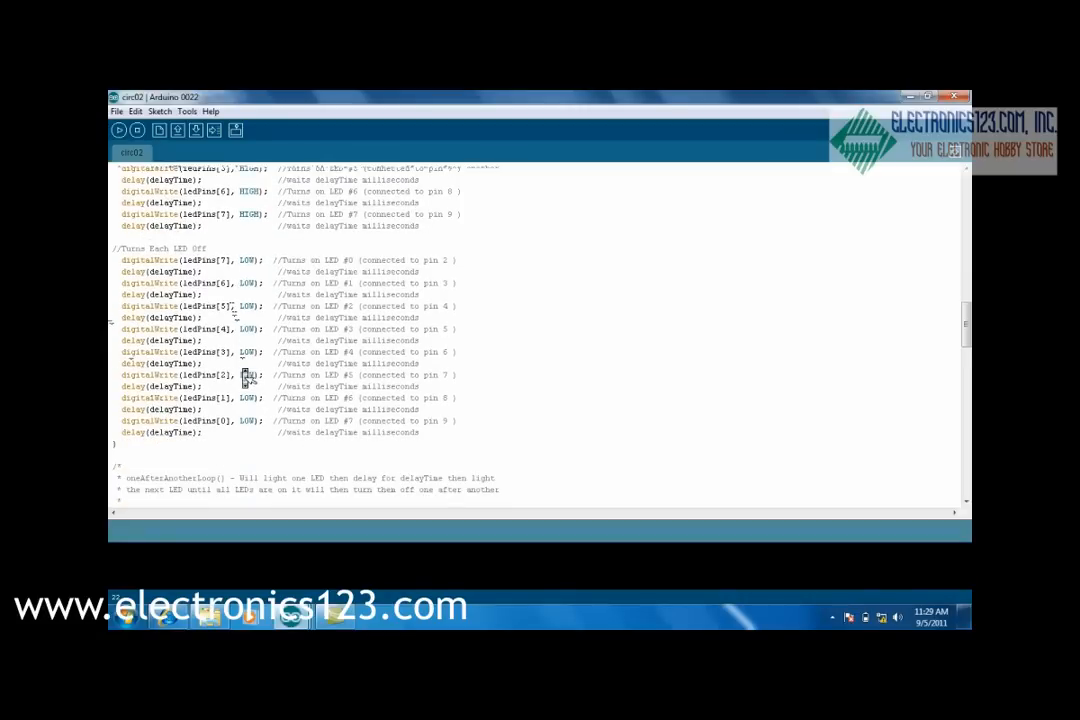
pyautogui.scroll(-3)
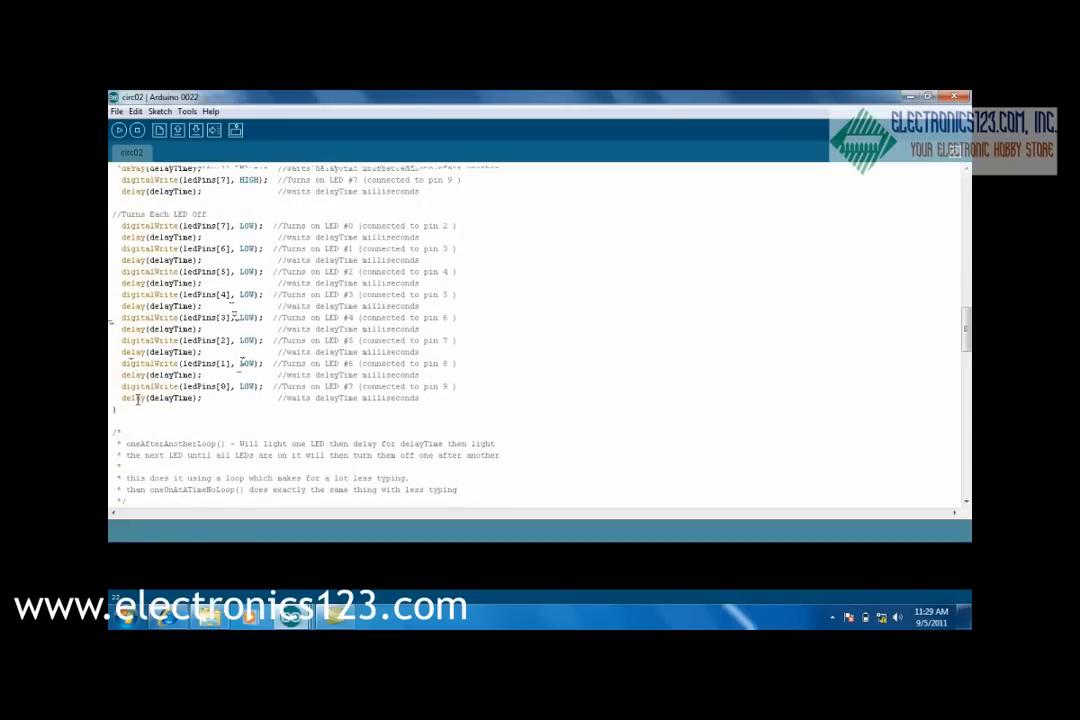
pyautogui.scroll(-3)
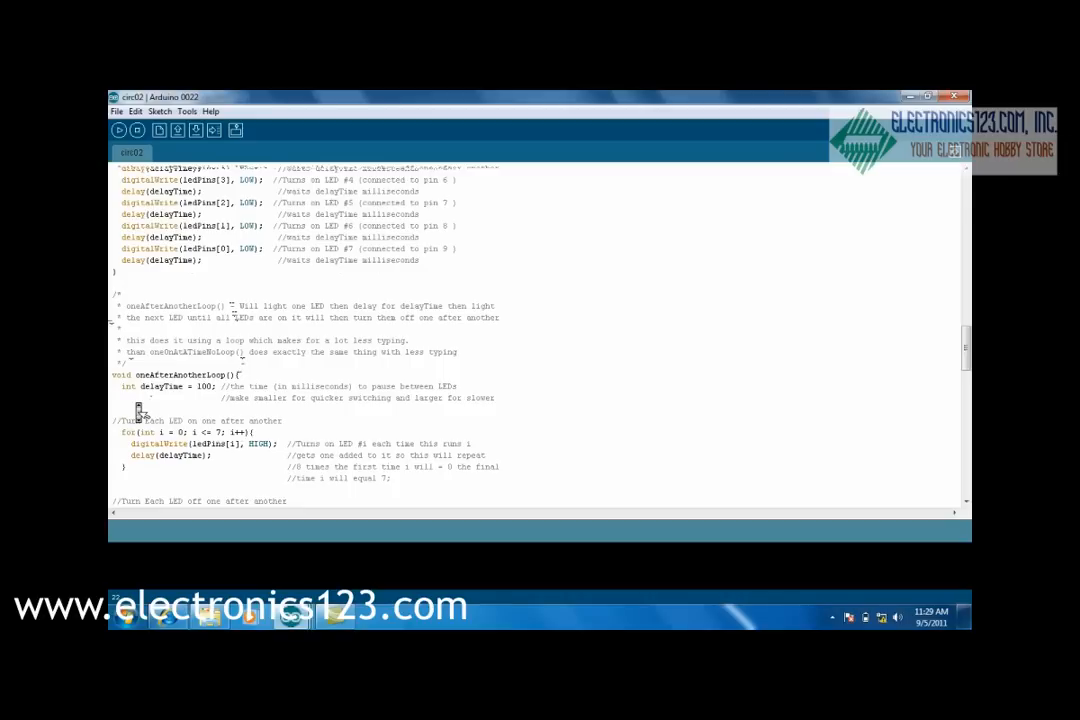